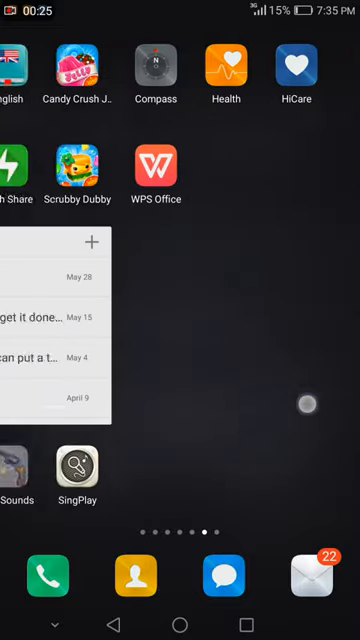
# Step: Swipe through the home screens and pull down the notification shade's Shortcuts panel
pyautogui.hscroll(-3)
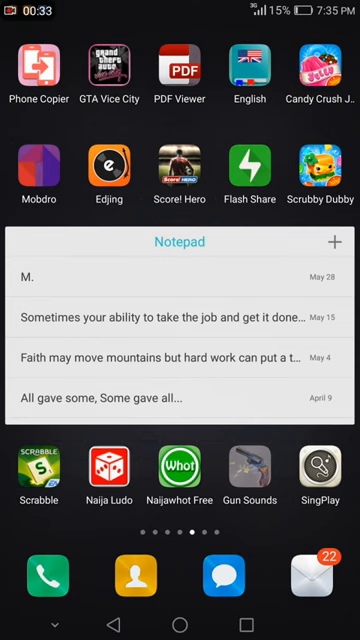
pyautogui.hscroll(-3)
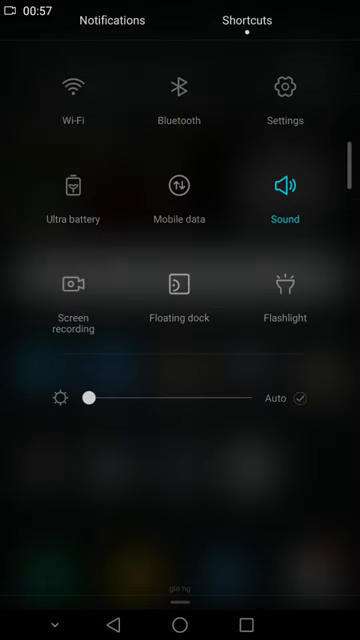
# Step: Open Settings from the shortcuts panel and navigate through Smart assistance to Motion control
pyautogui.click(286, 82)
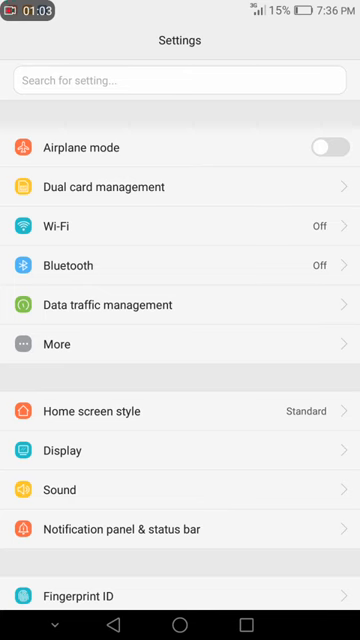
pyautogui.scroll(-3)
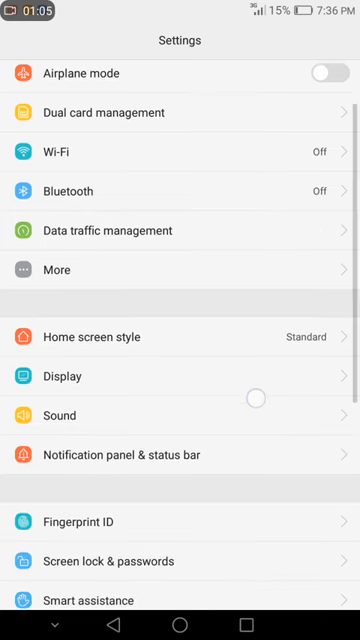
pyautogui.scroll(-3)
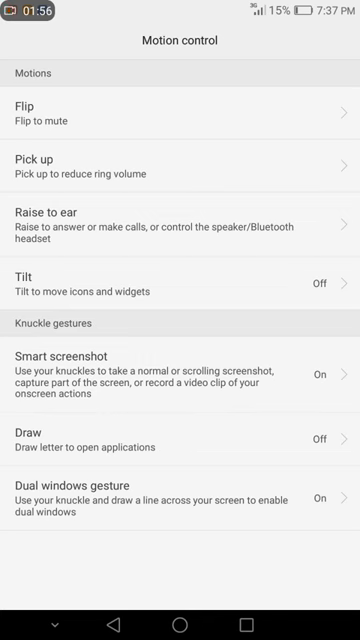
pyautogui.click(180, 230)
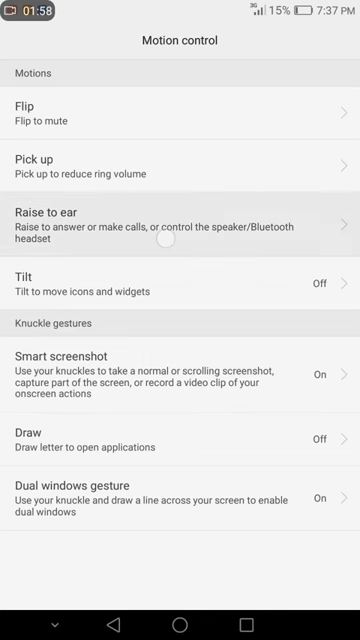
# Step: View the Raise to ear options, then go back to the Smart assistance list
pyautogui.click(180, 224)
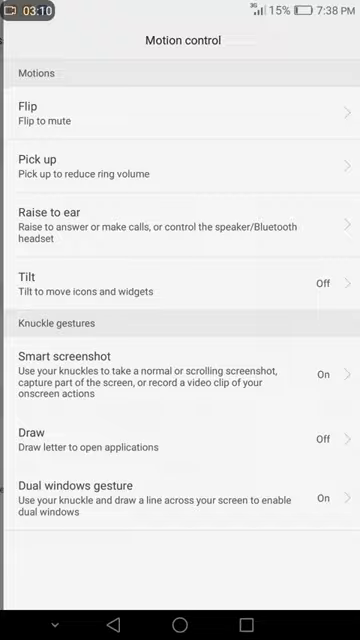
pyautogui.press('back')
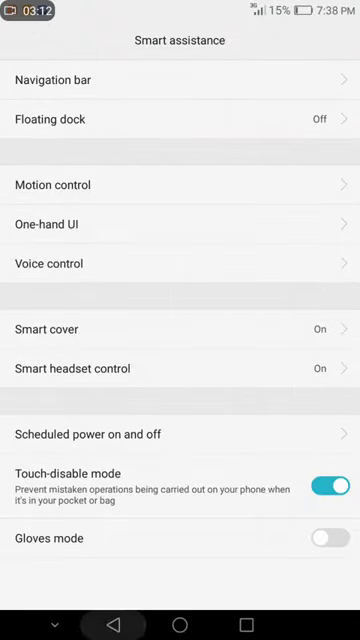